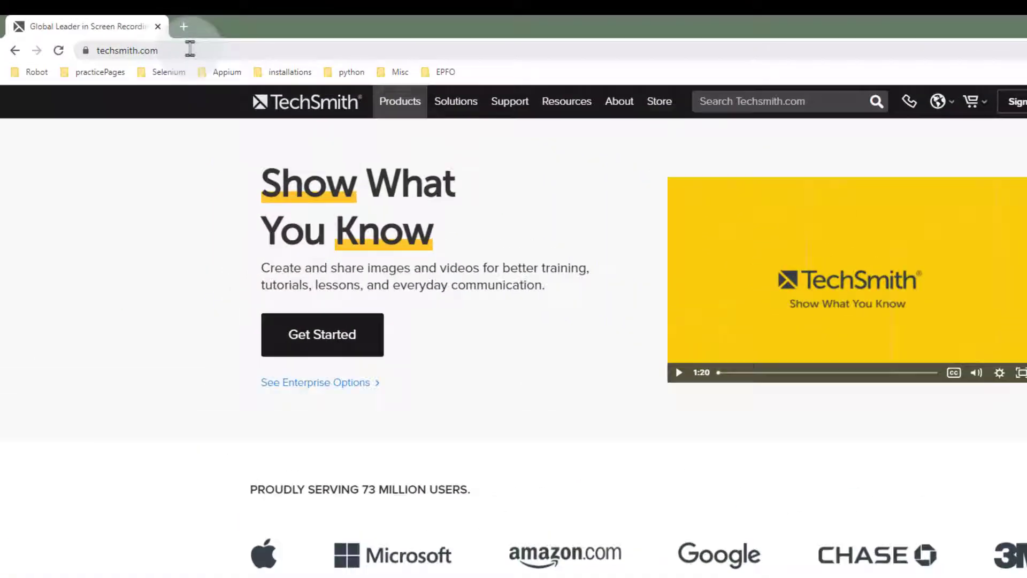
# Download the Windows free trial of Snagit via techsmith.com's Products menu.
pyautogui.click(400, 101)
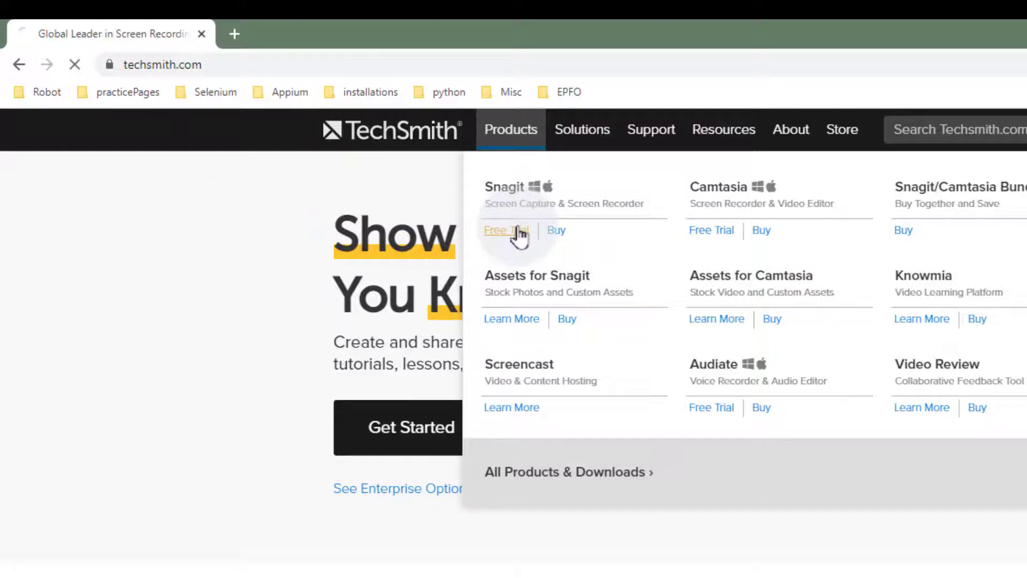
pyautogui.click(503, 231)
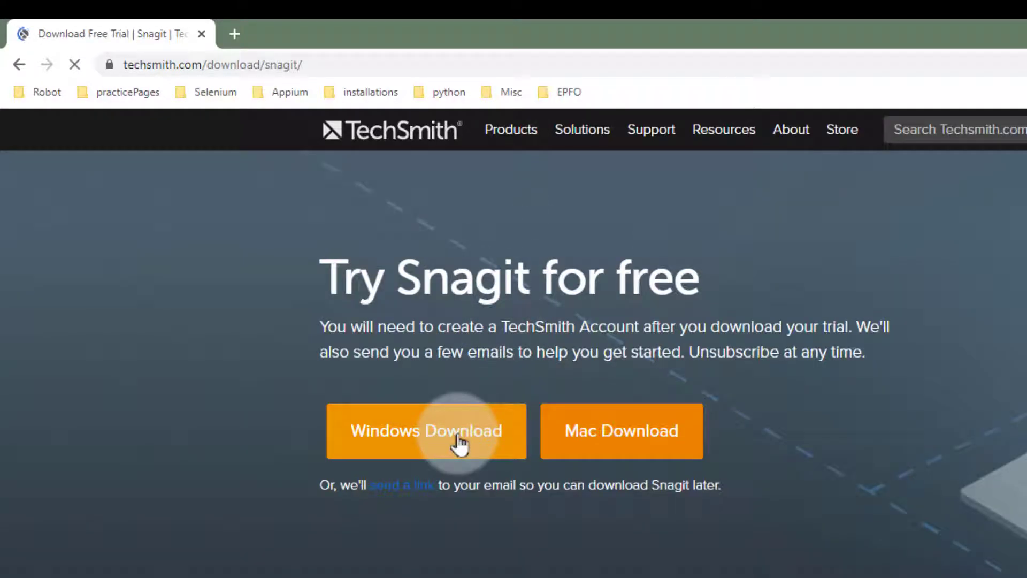
pyautogui.click(426, 430)
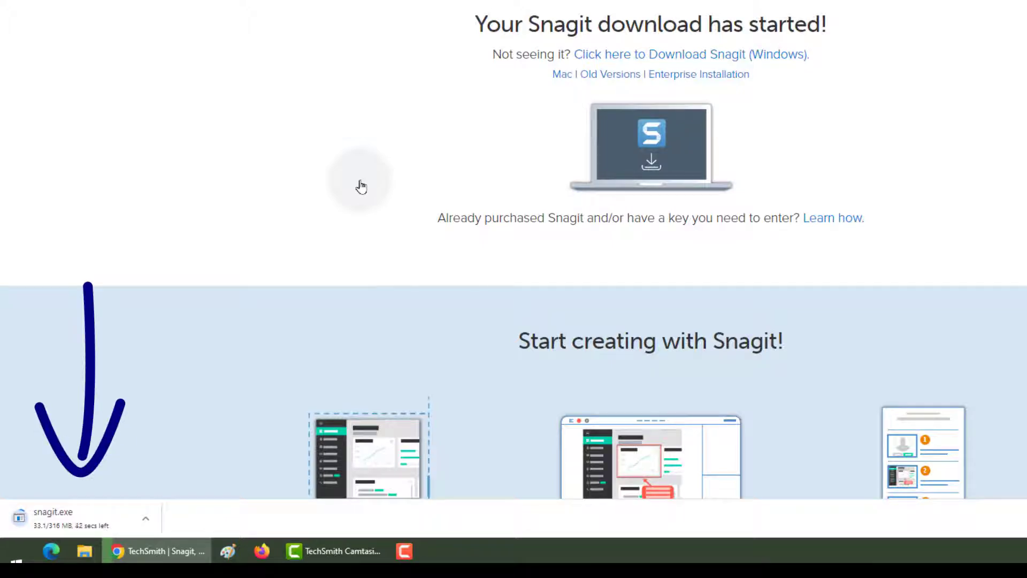
# Run the downloaded snagit.exe and show the installer's custom Options.
pyautogui.click(52, 518)
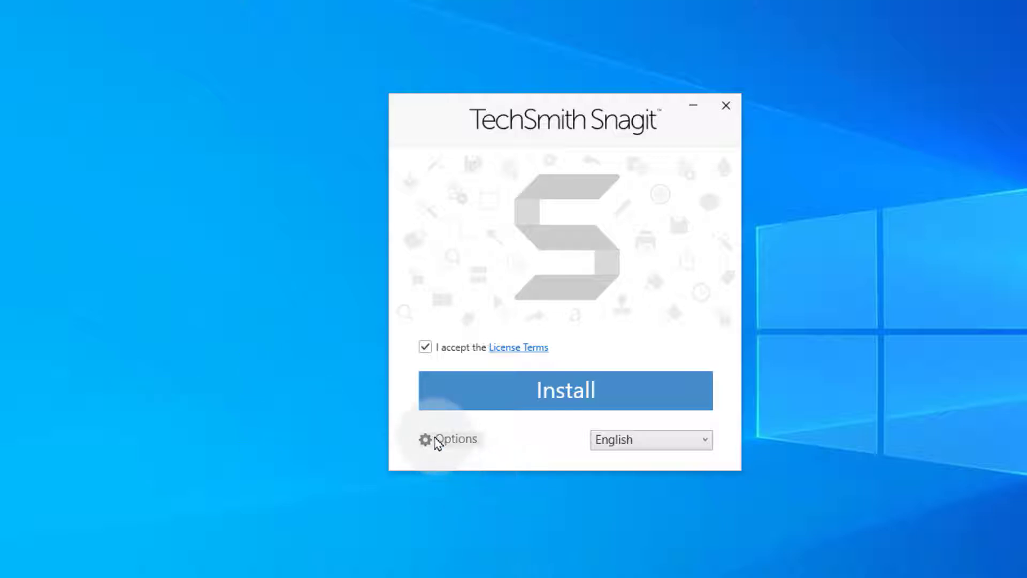
pyautogui.click(448, 438)
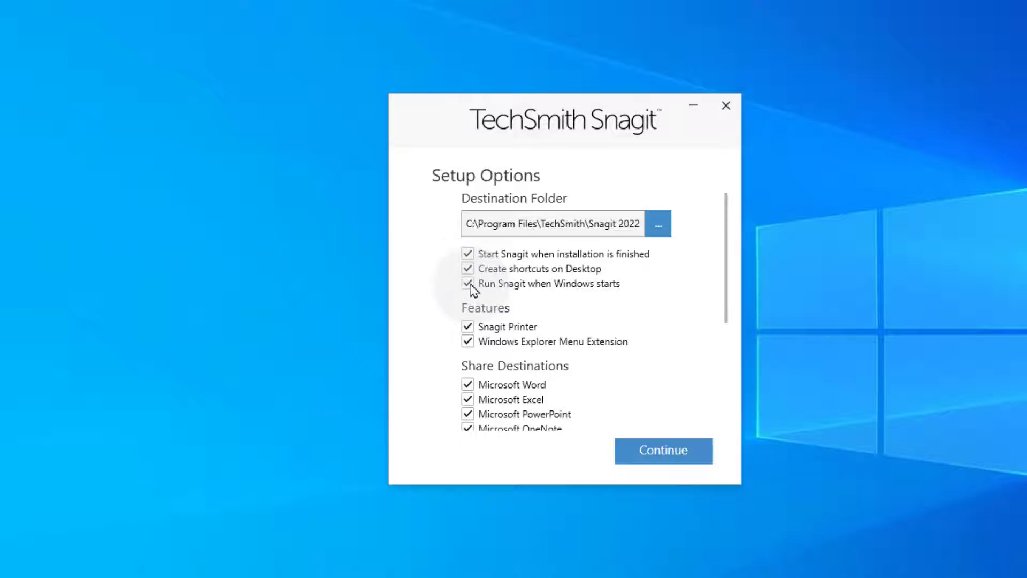
# Turn off 'Run Snagit when Windows starts' and continue the installation.
pyautogui.click(467, 284)
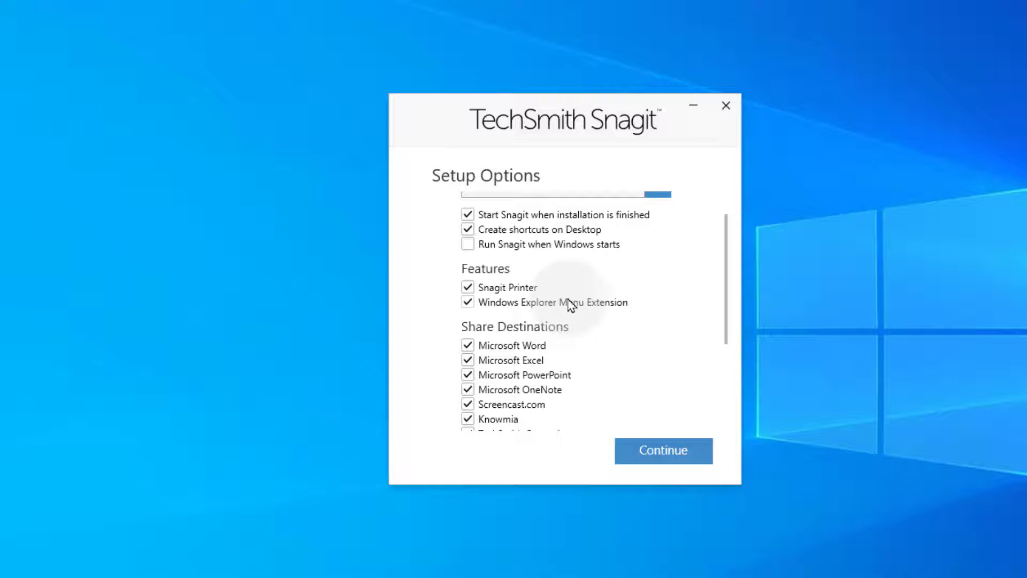
pyautogui.scroll(-3)
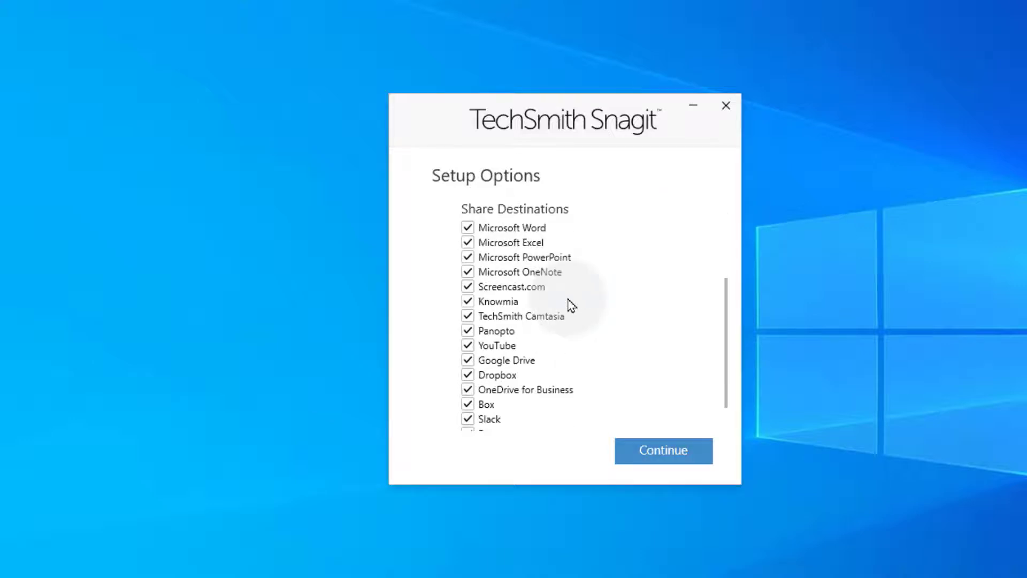
pyautogui.scroll(-3)
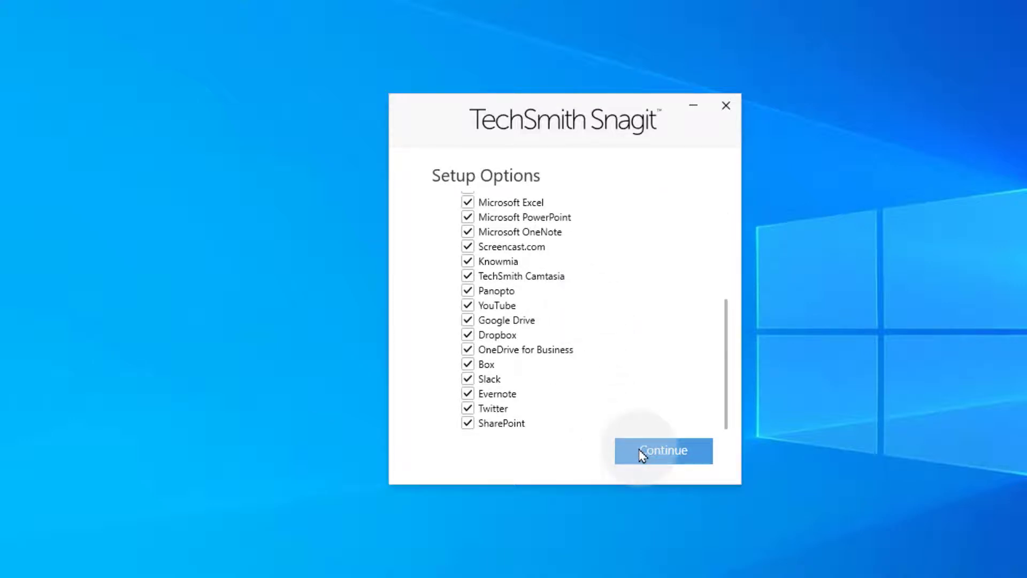
pyautogui.click(662, 451)
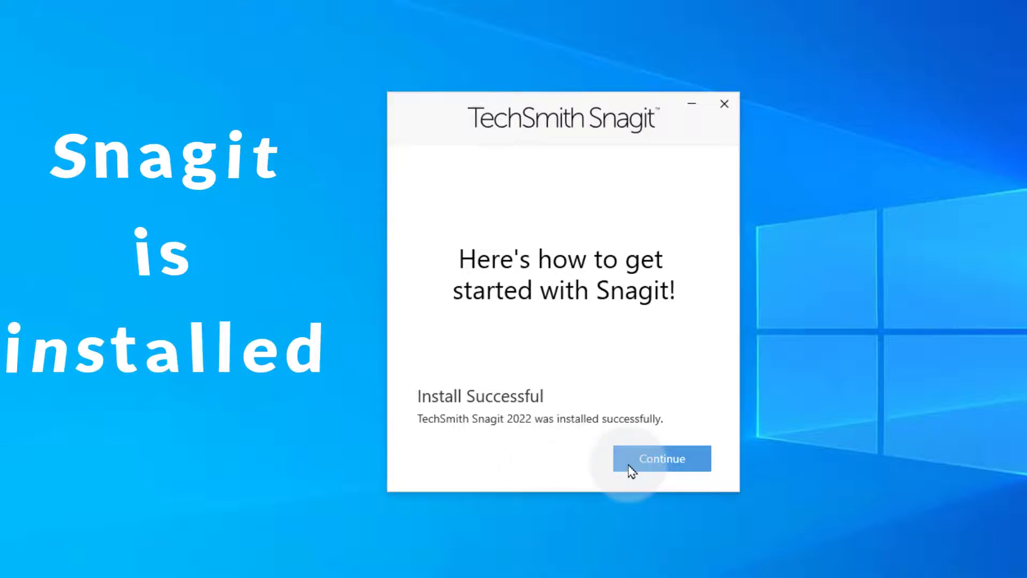
# Launch Snagit, decline the hotkey override prompt, and continue the trial.
pyautogui.click(661, 458)
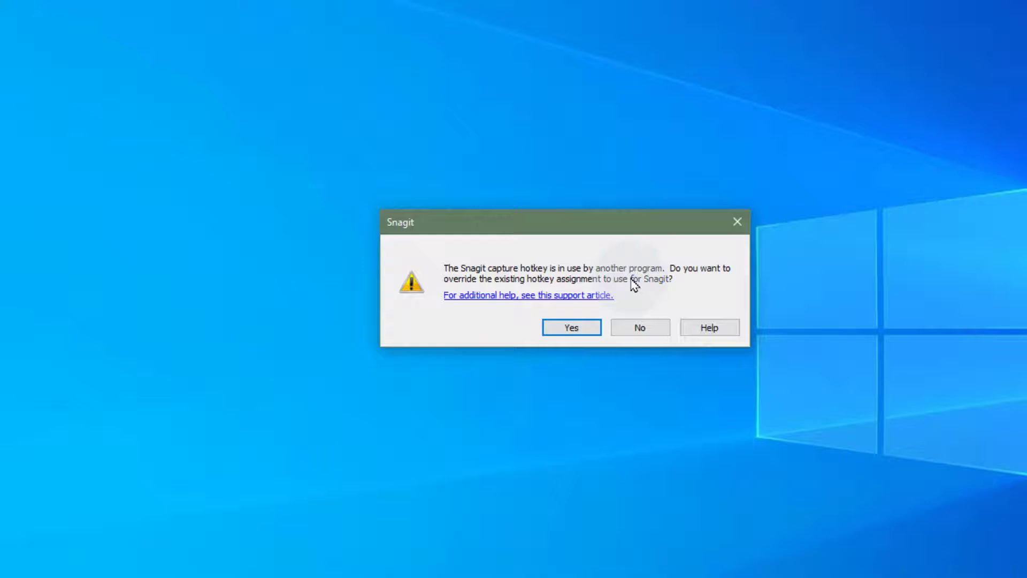
pyautogui.moveTo(598, 296)
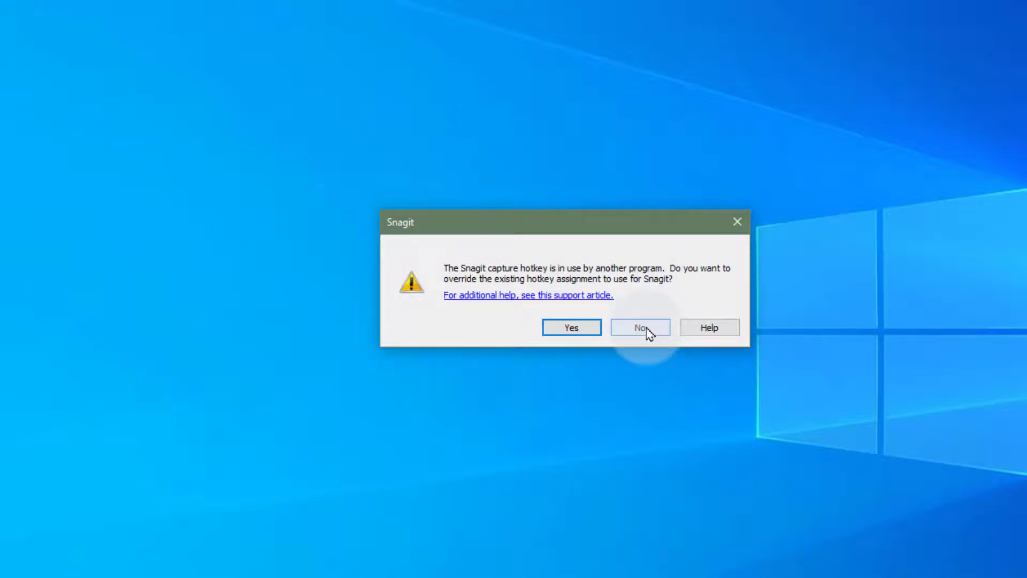
pyautogui.click(640, 327)
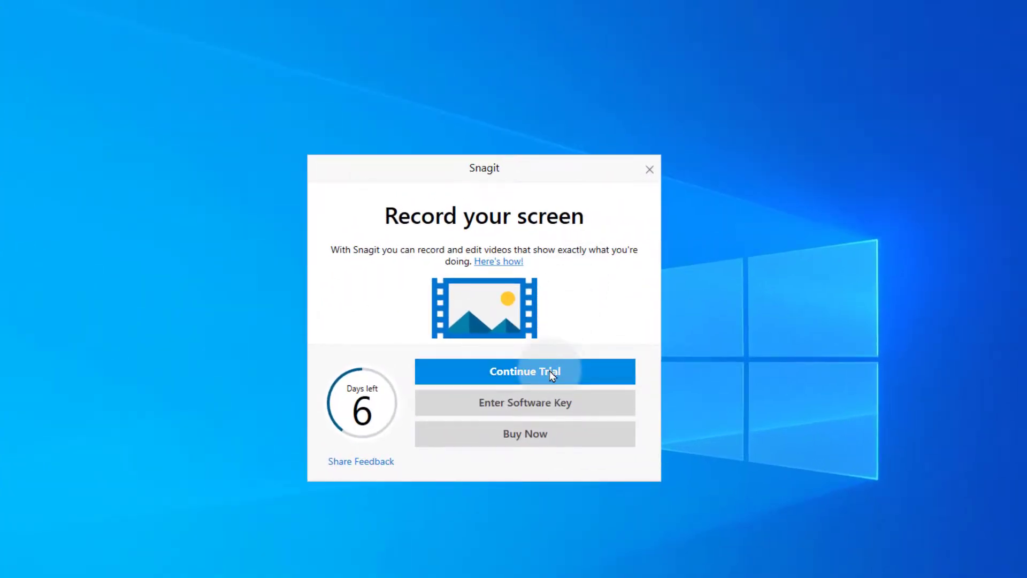
pyautogui.click(524, 371)
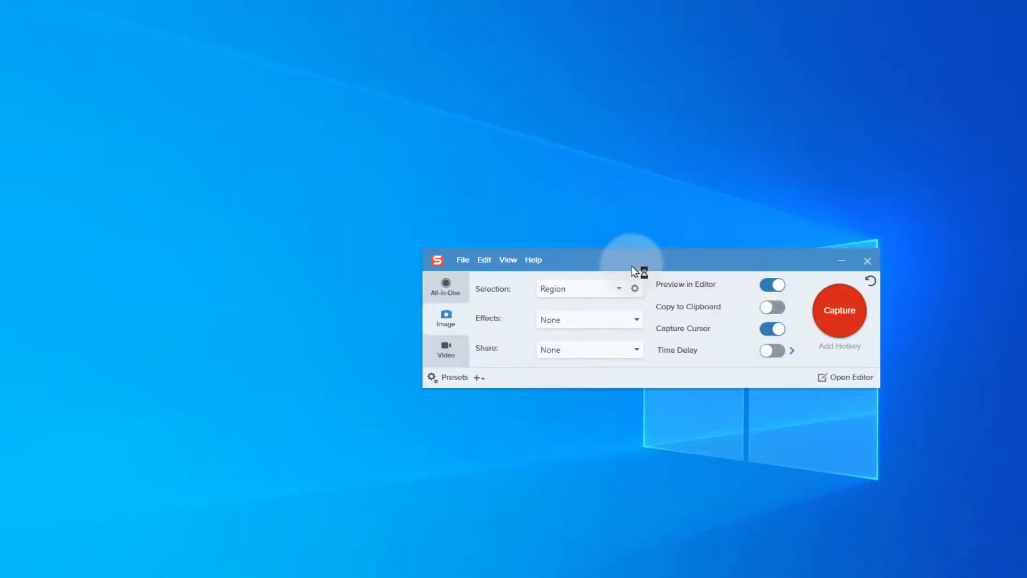